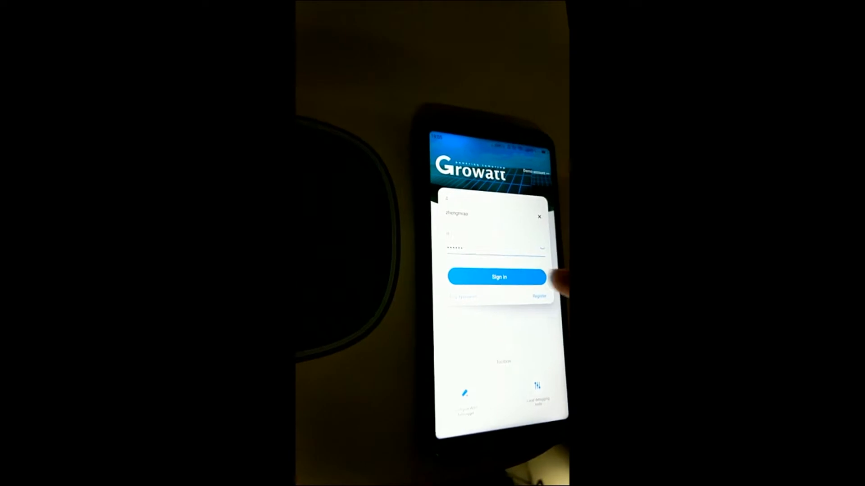
Sign in to the Growatt account so the energy dashboard appears.
{"action": "left_click", "coordinate": [496, 277]}
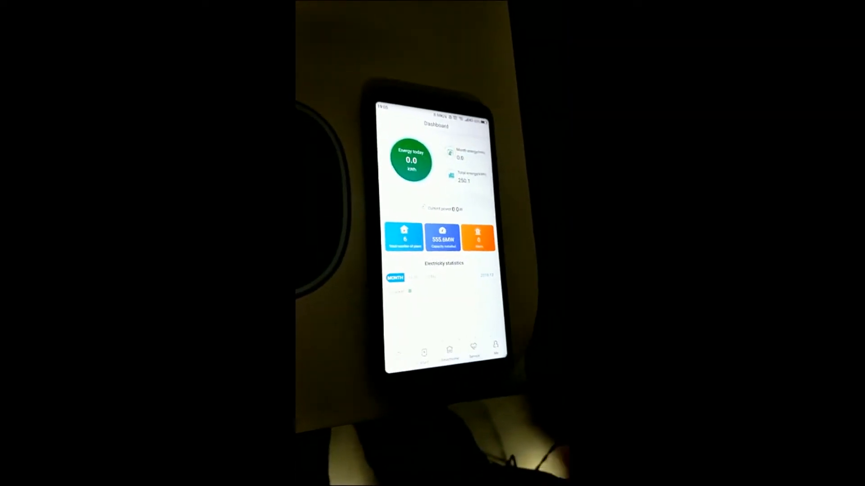
Go to the Solar energy plant page to reach the add-datalogger choices.
{"action": "left_click", "coordinate": [448, 363]}
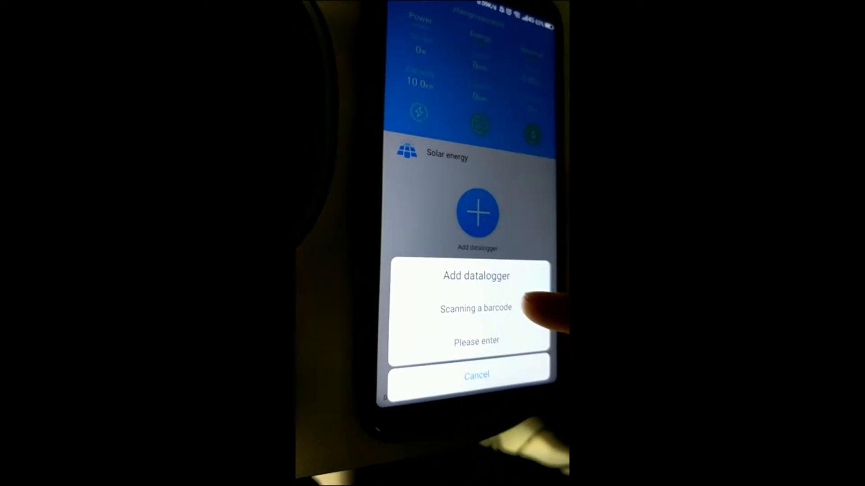
{"action": "left_click", "coordinate": [476, 341]}
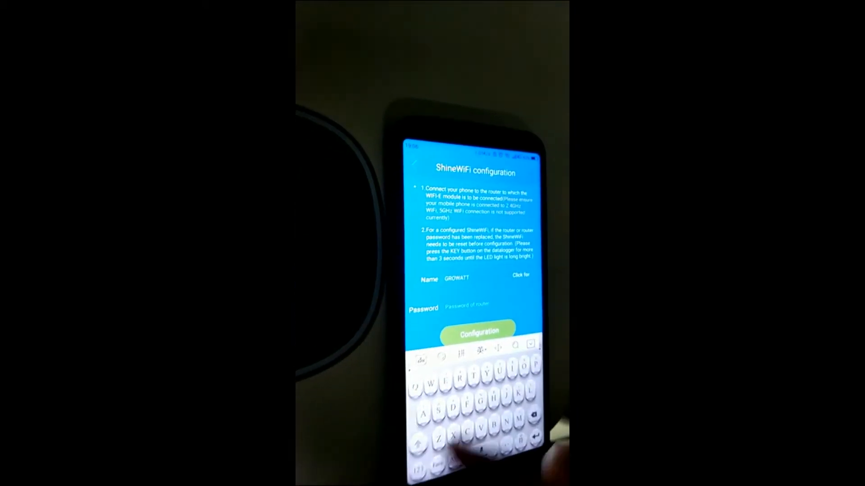
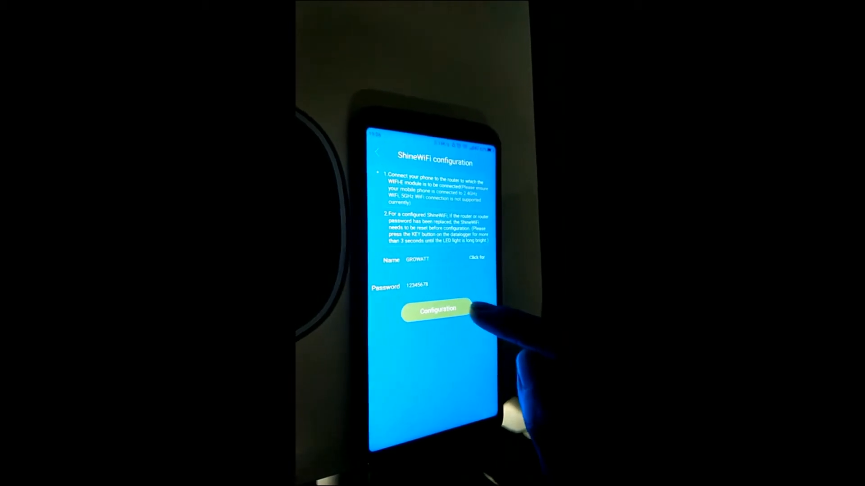
Enter the router password and start ShineWiFi configuration for router GROWATT.
{"action": "left_click", "coordinate": [435, 309]}
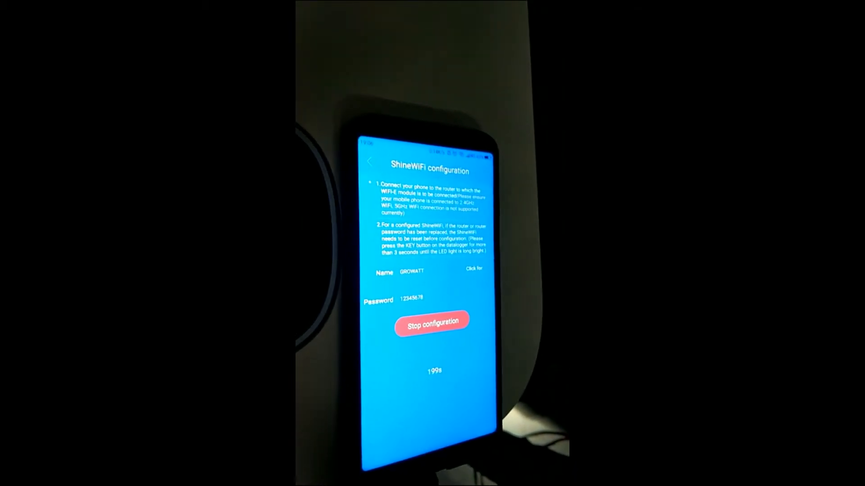